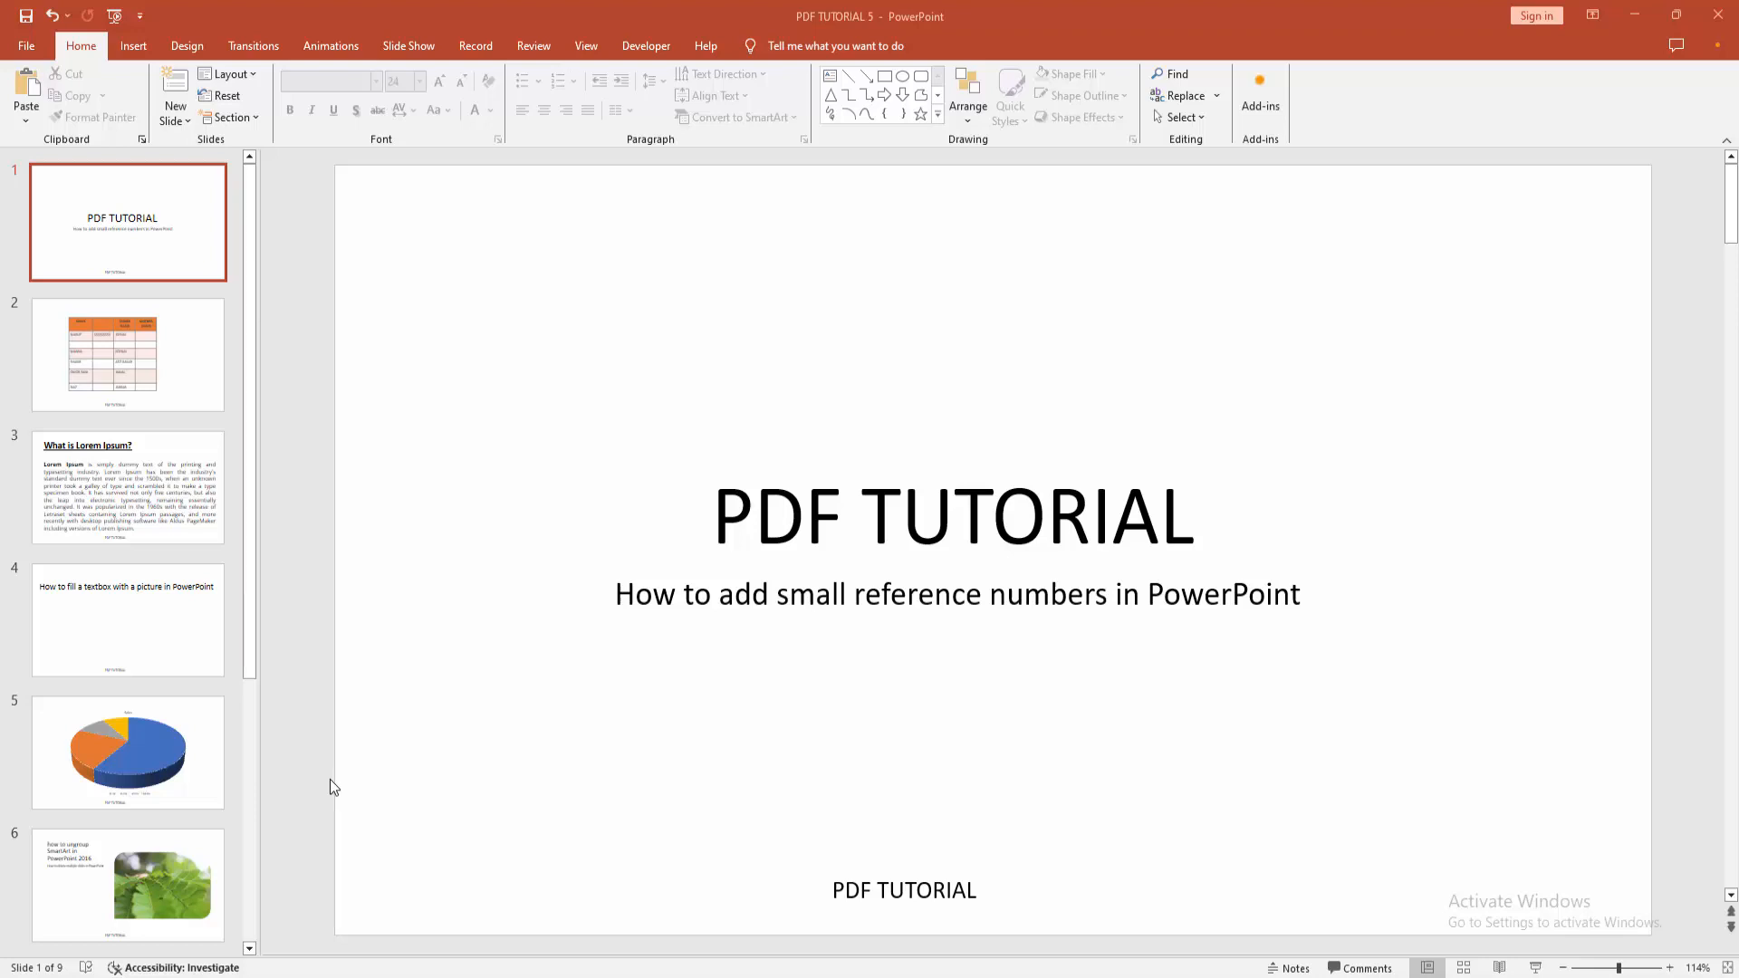
pyautogui.moveTo(98, 560)
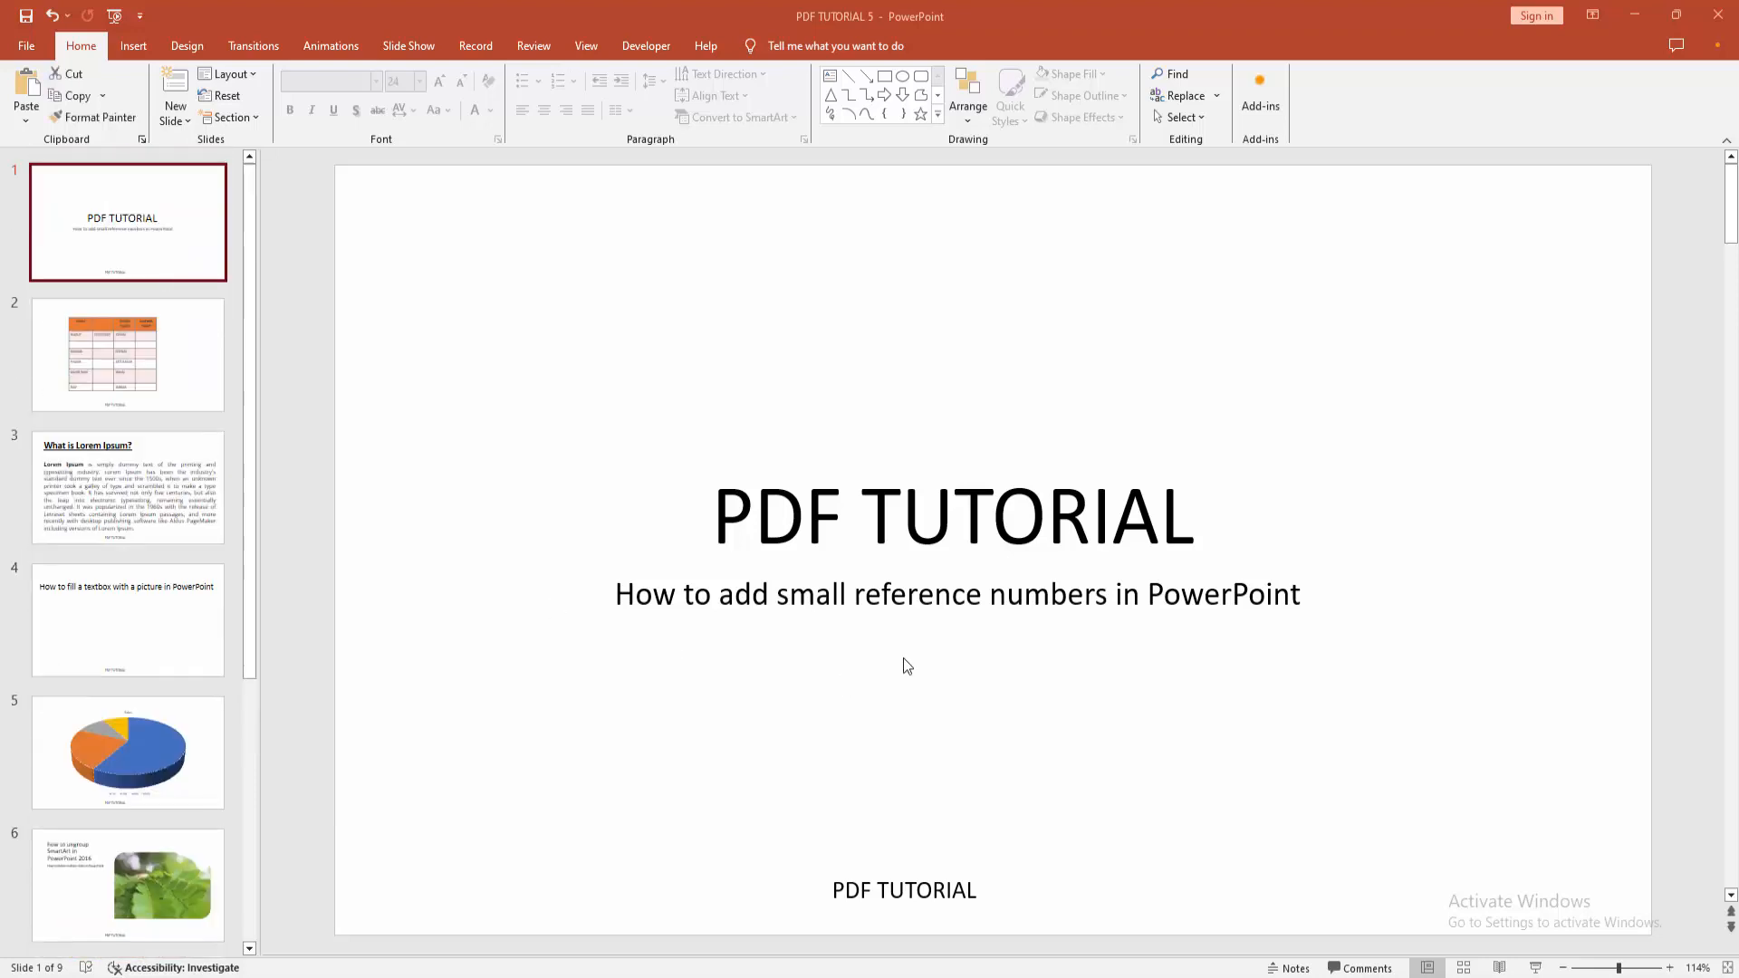
pyautogui.moveTo(980, 547)
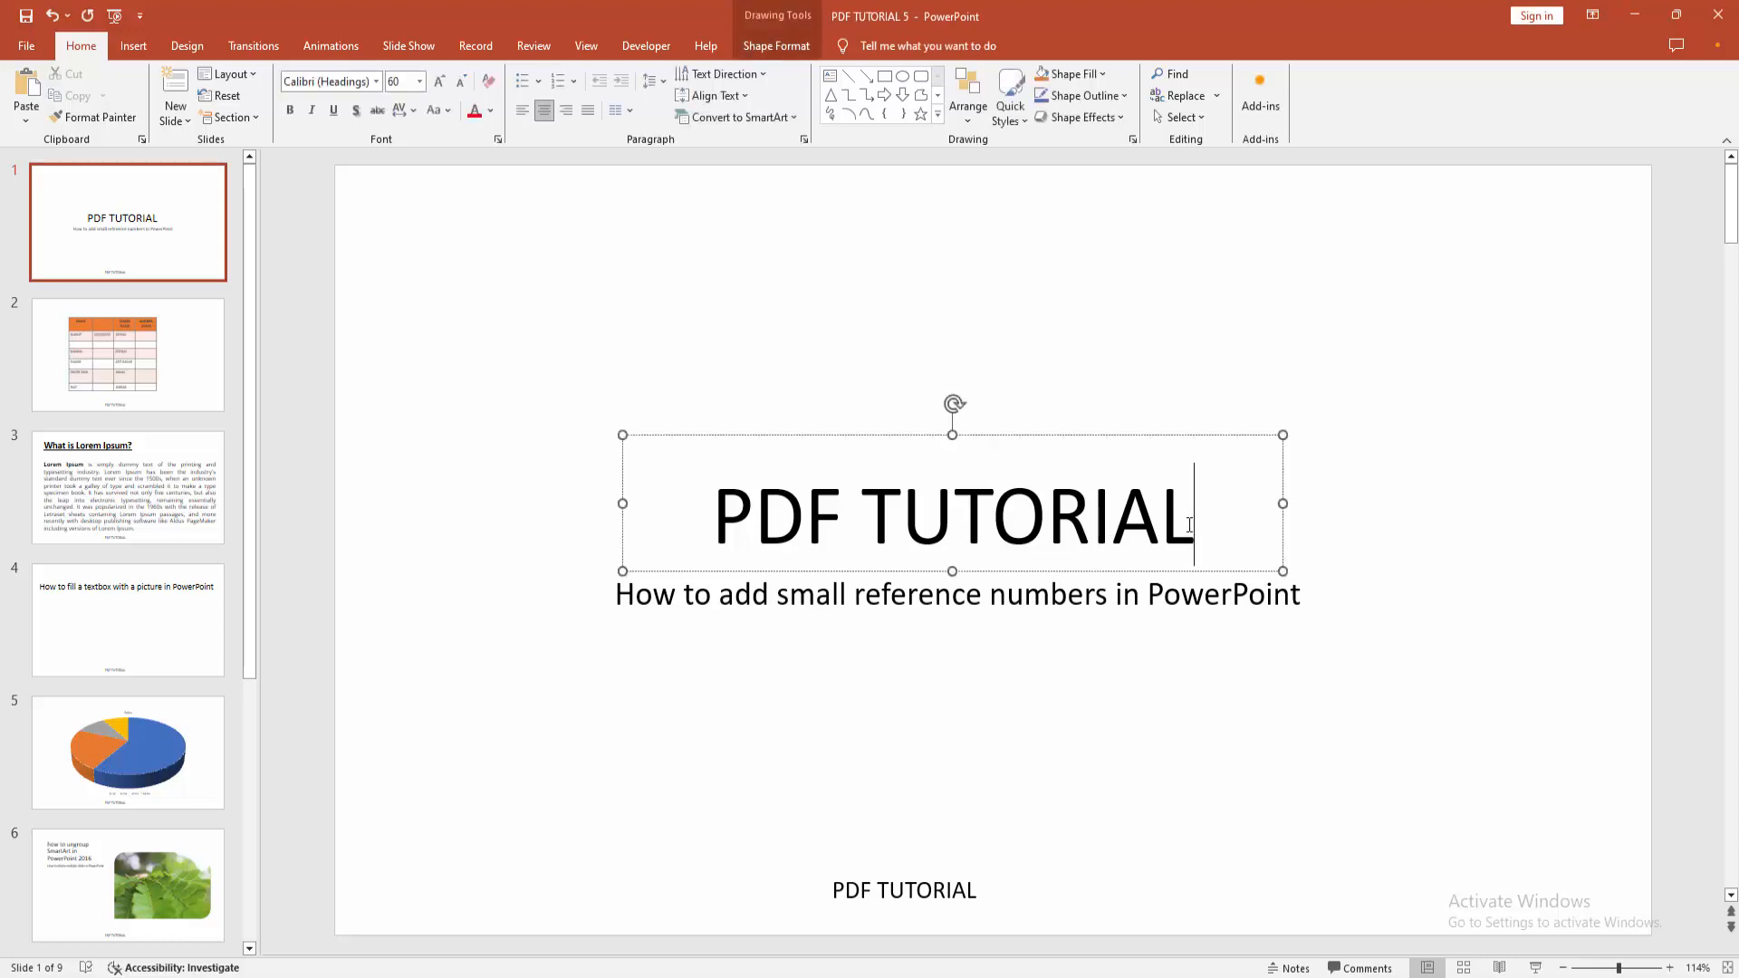
# Step: Add a '1' after PDF TUTORIAL and bring up its Font dialog settings
pyautogui.write('1')
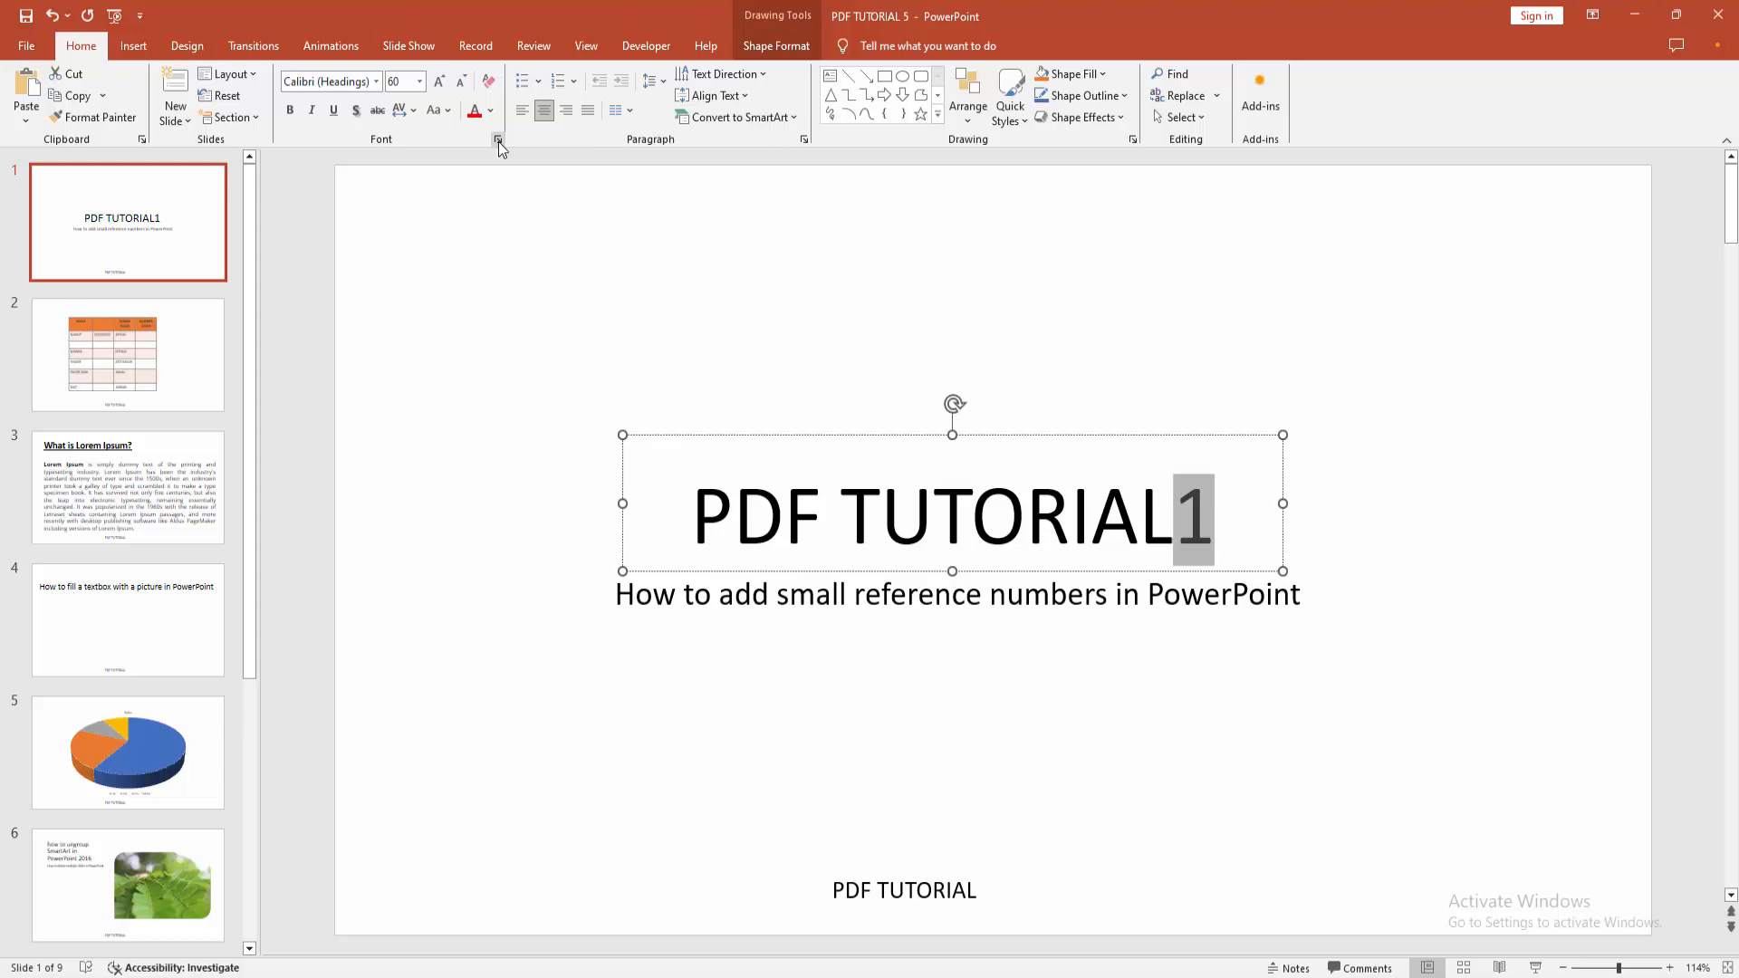
pyautogui.click(498, 139)
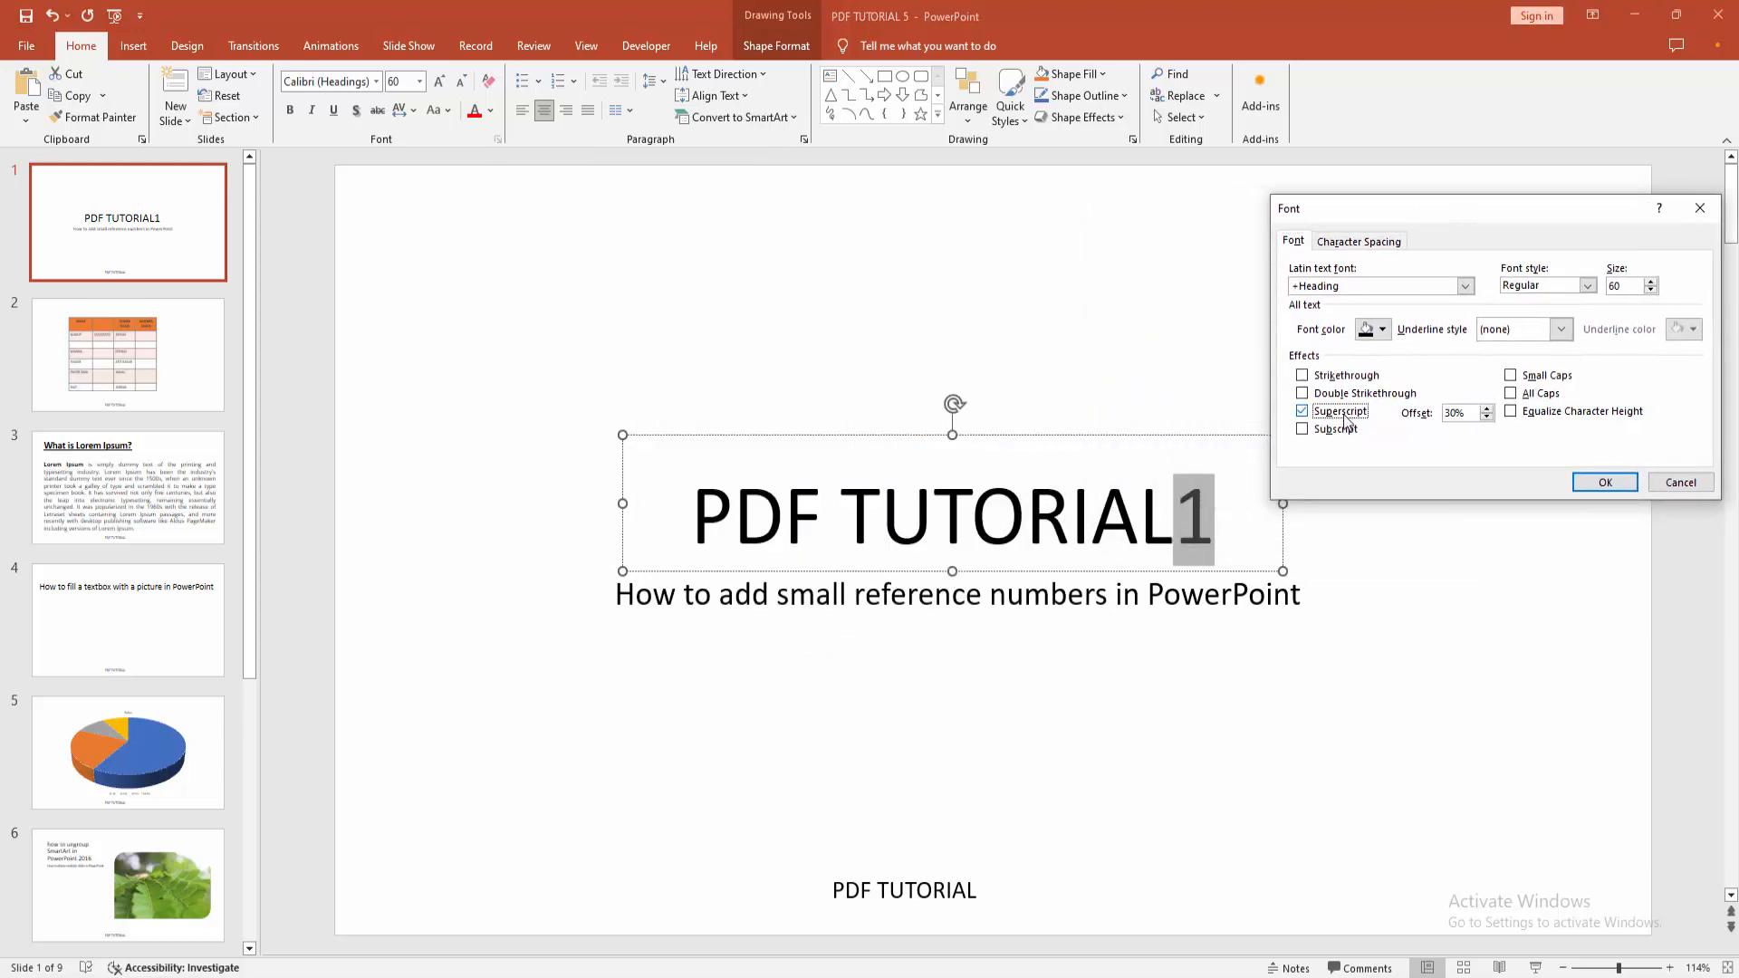
# Step: Make the '1' superscript first, then change it to a lowered subscript and confirm
pyautogui.click(1603, 482)
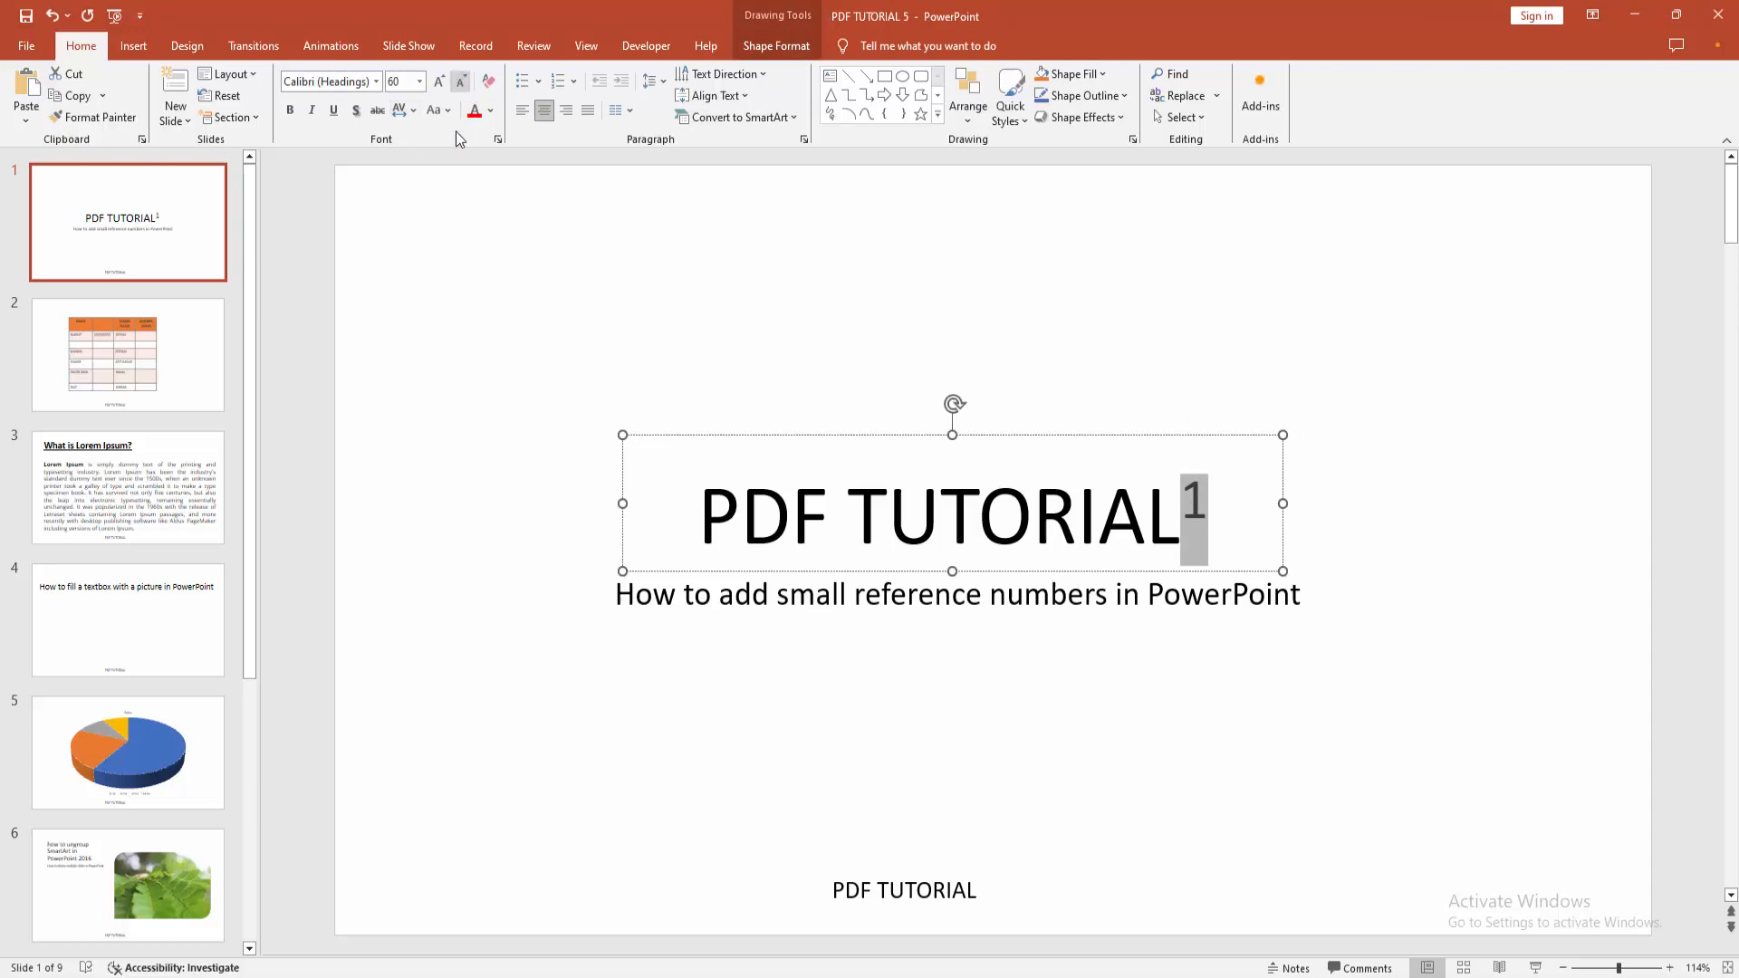
pyautogui.click(498, 139)
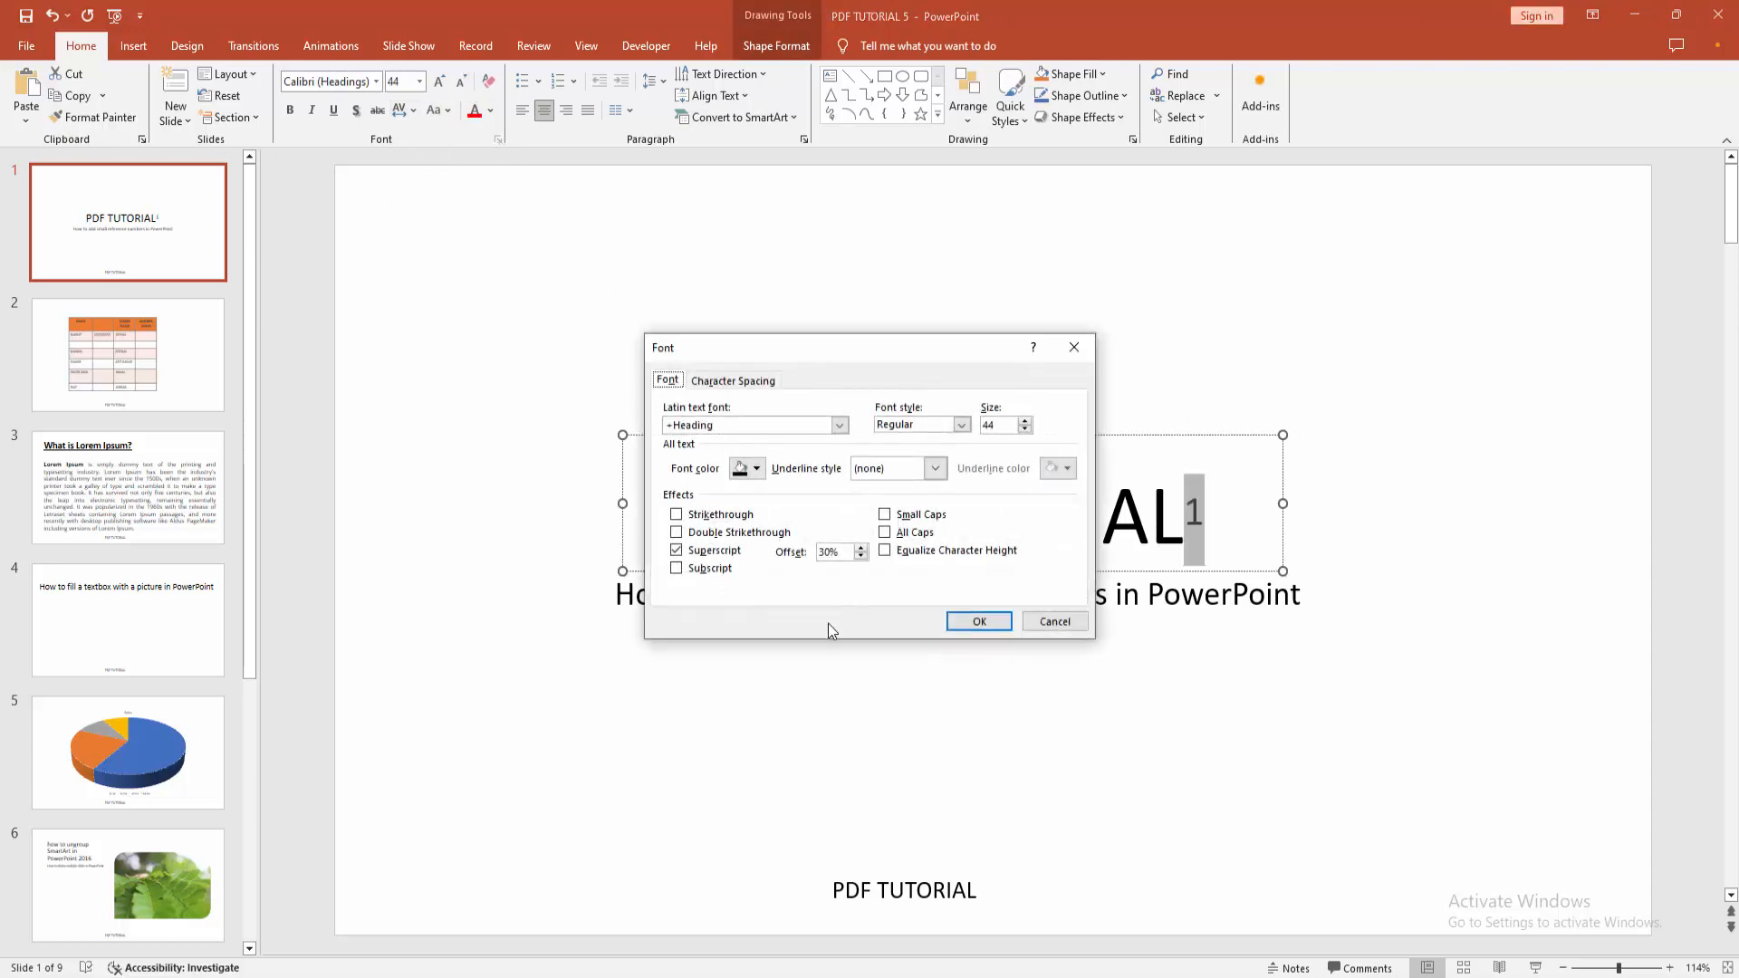
pyautogui.click(675, 567)
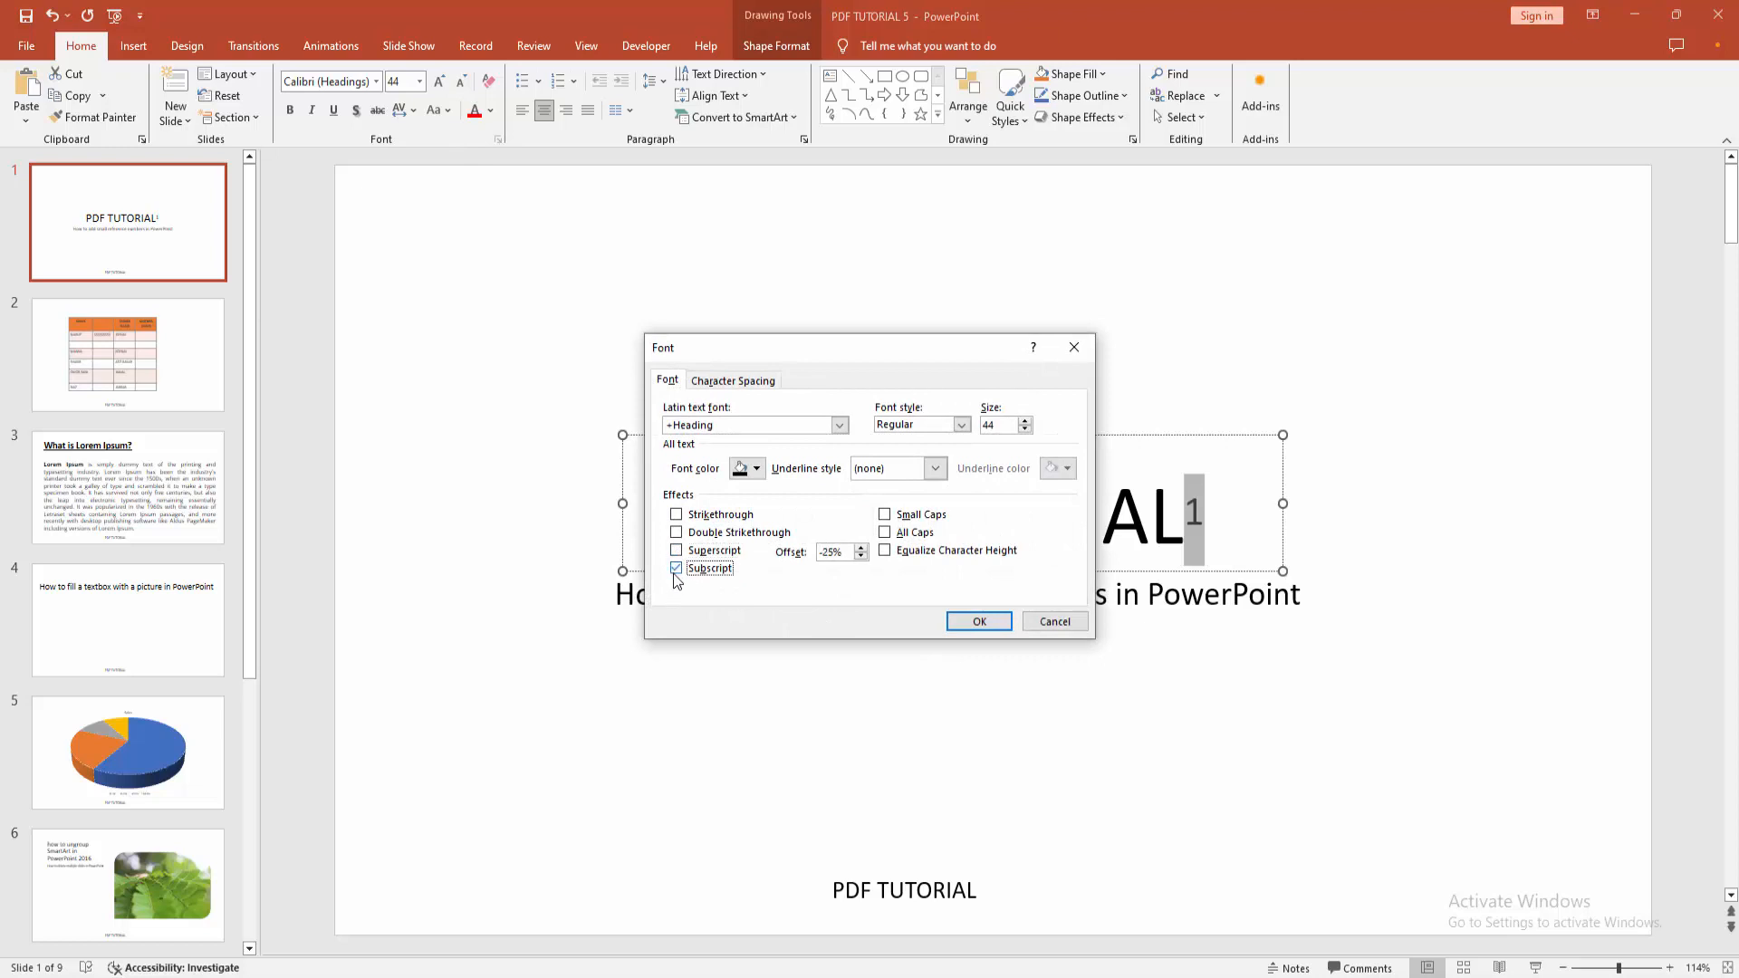
pyautogui.click(979, 621)
pyautogui.write('3')
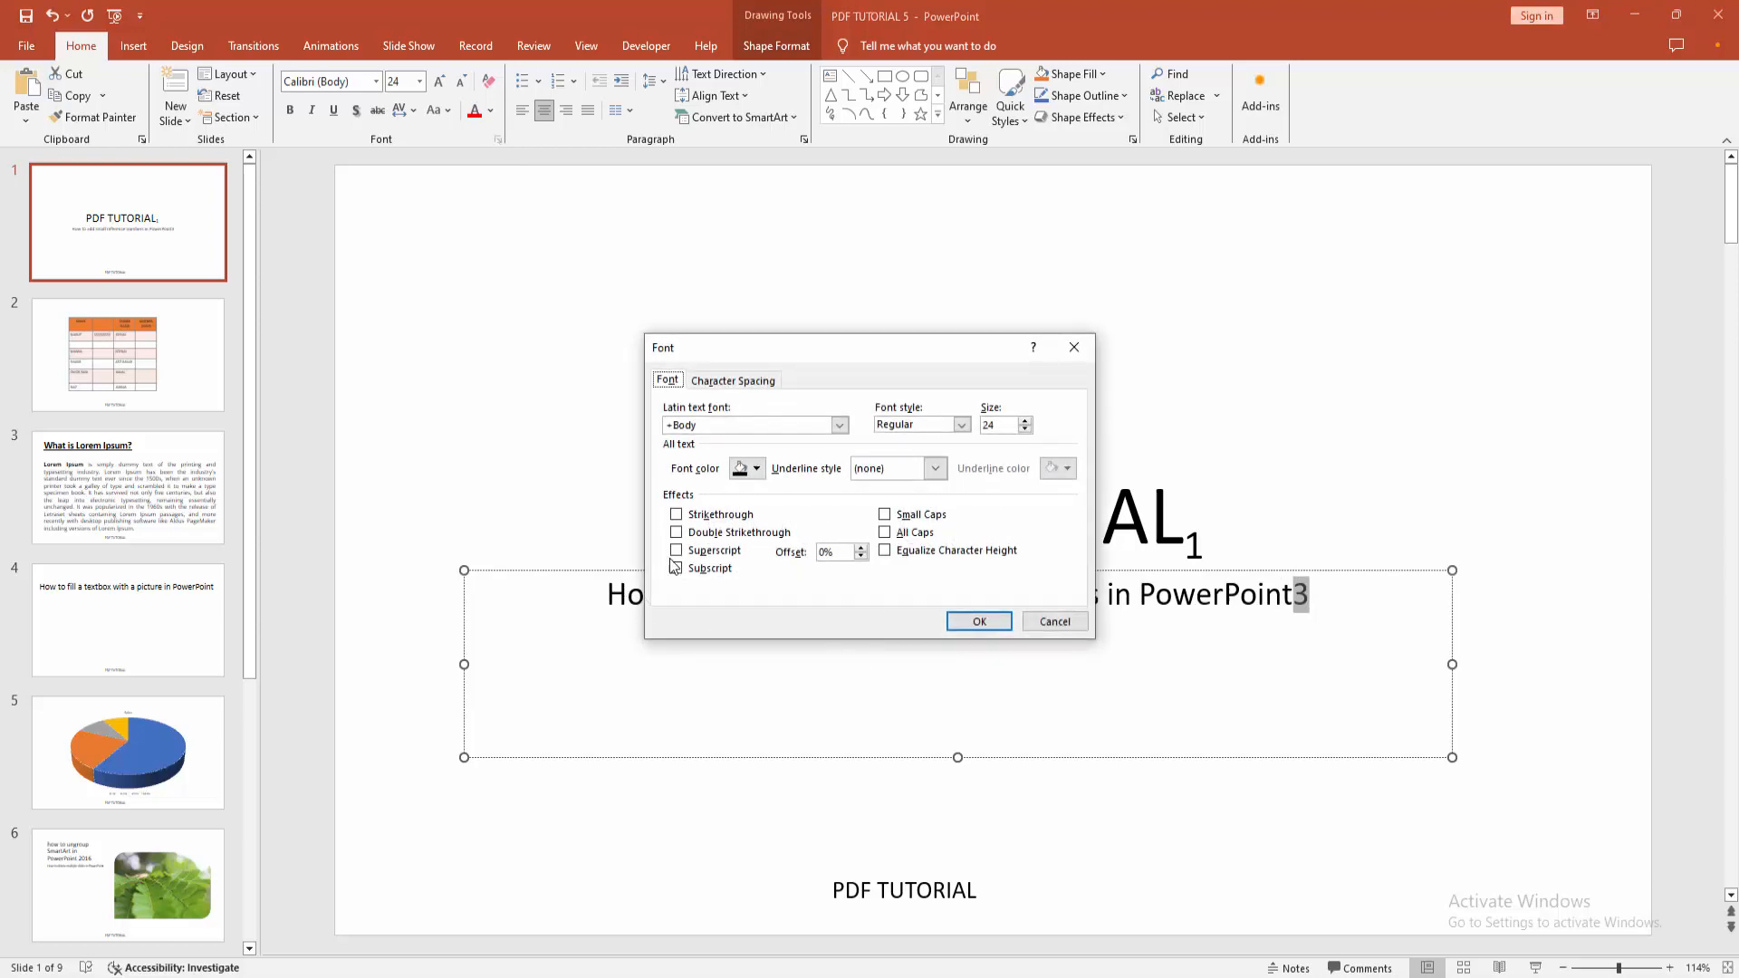
# Step: Format the '3' after the subtitle as a small raised reference number and confirm
pyautogui.click(676, 567)
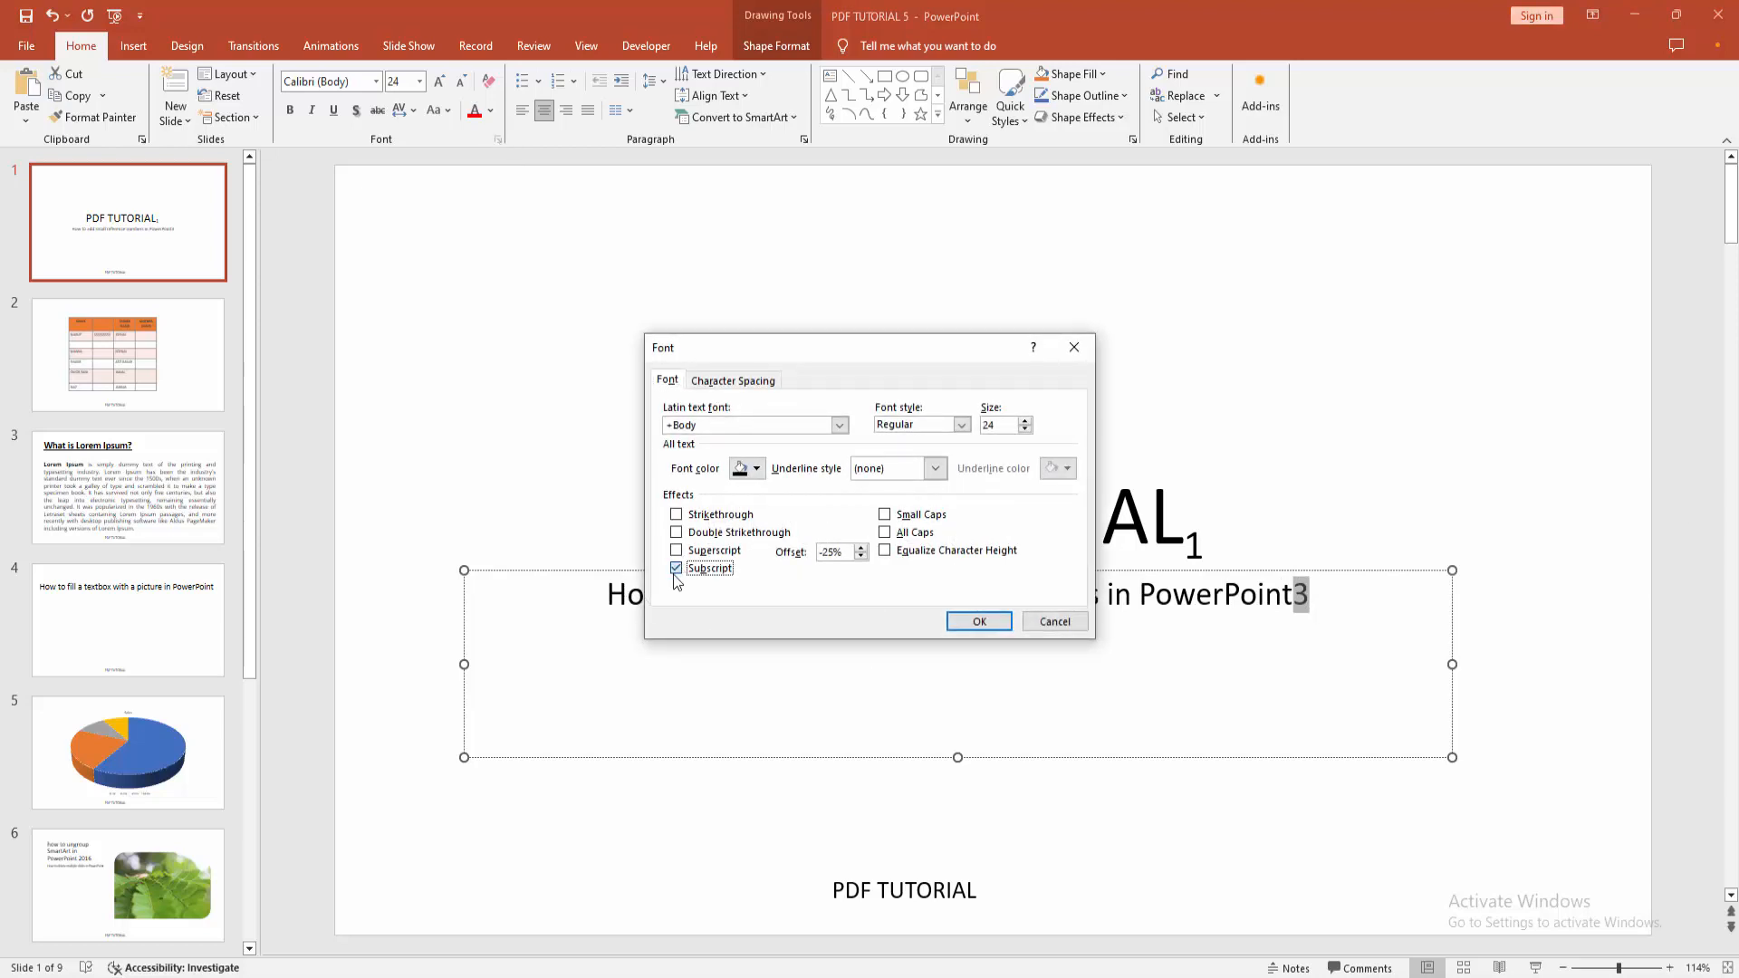
pyautogui.click(978, 621)
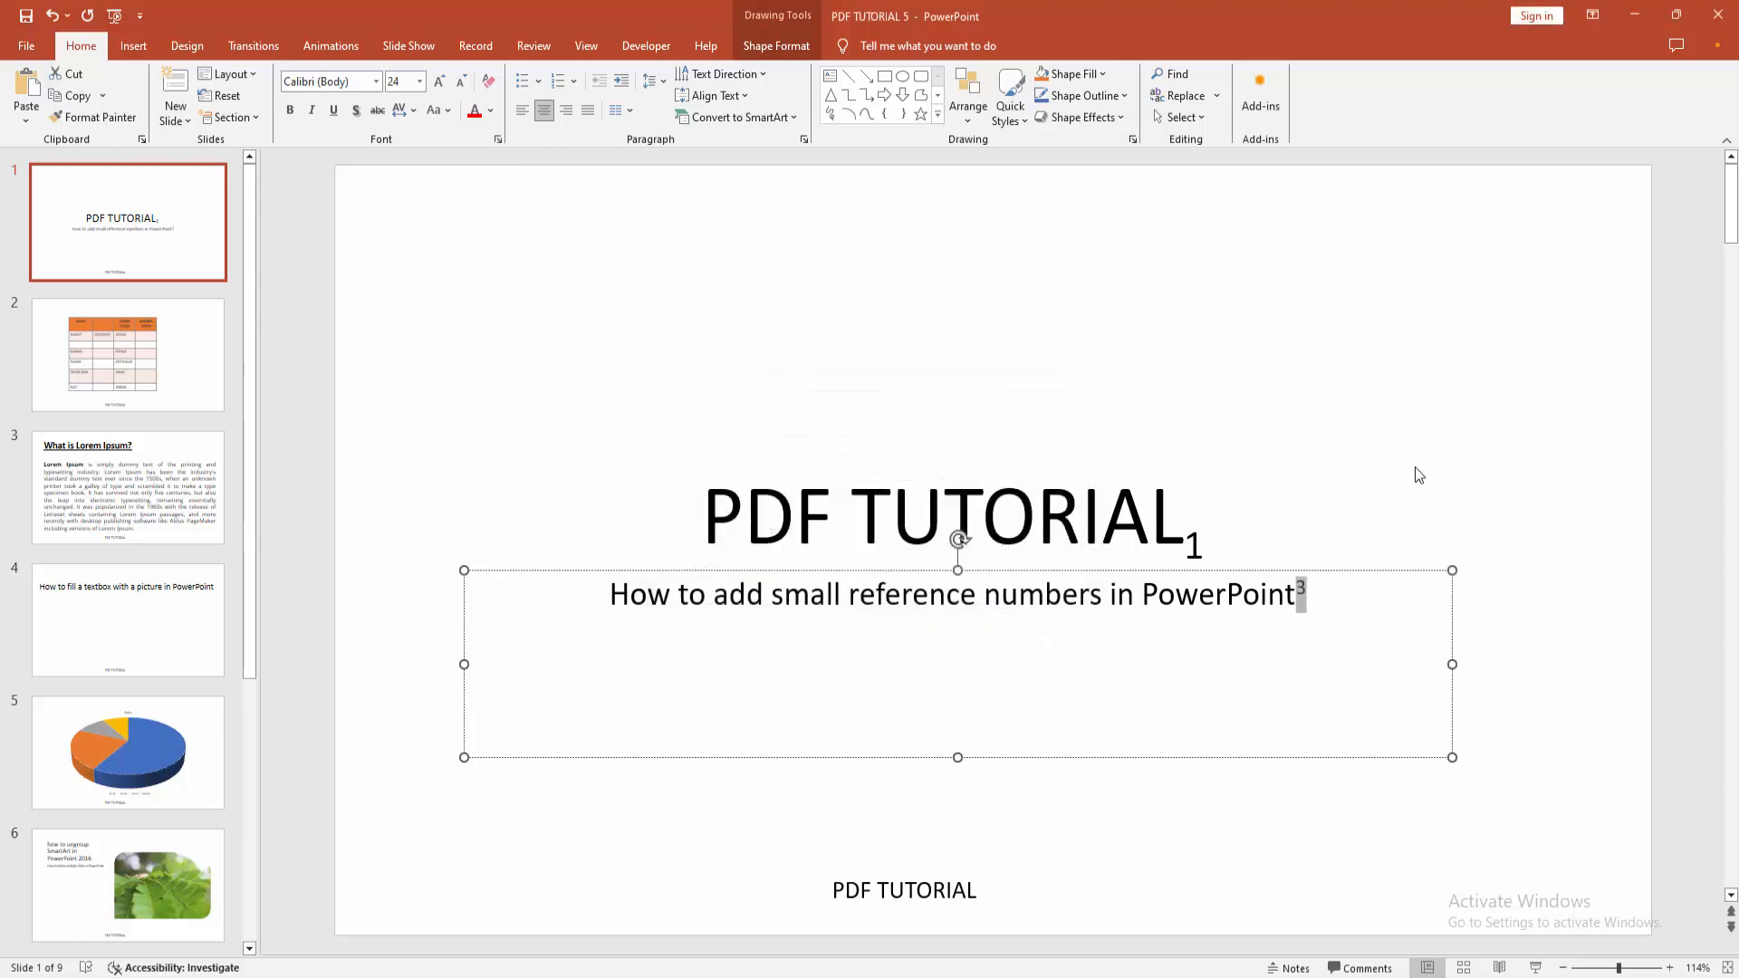